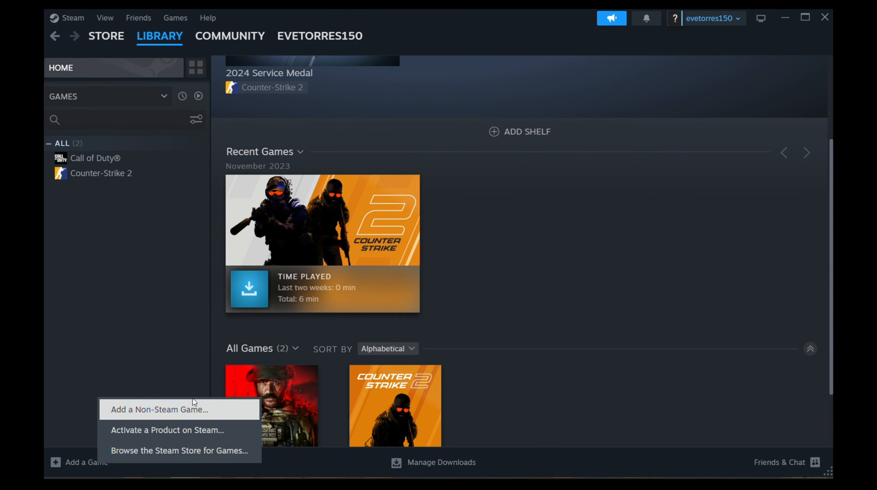
{"action": "mouse_move", "coordinate": [92, 380]}
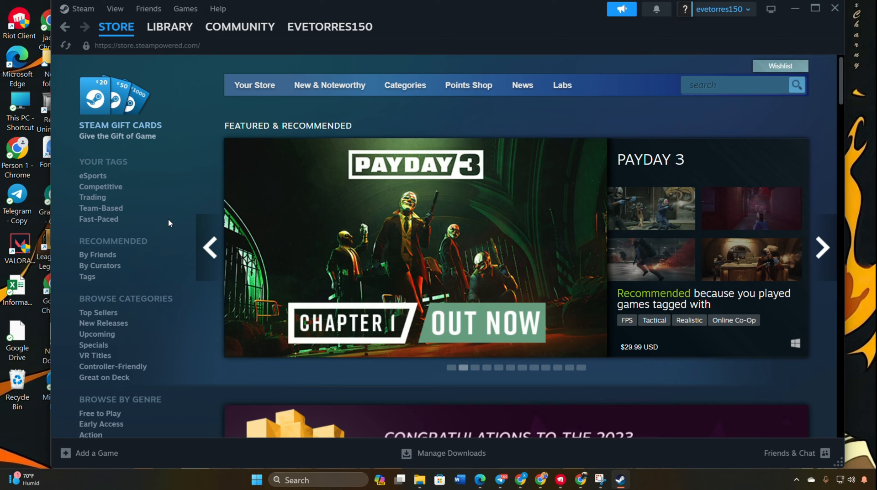
Go back to the library home page via the LIBRARY menu
{"action": "left_click", "coordinate": [169, 27]}
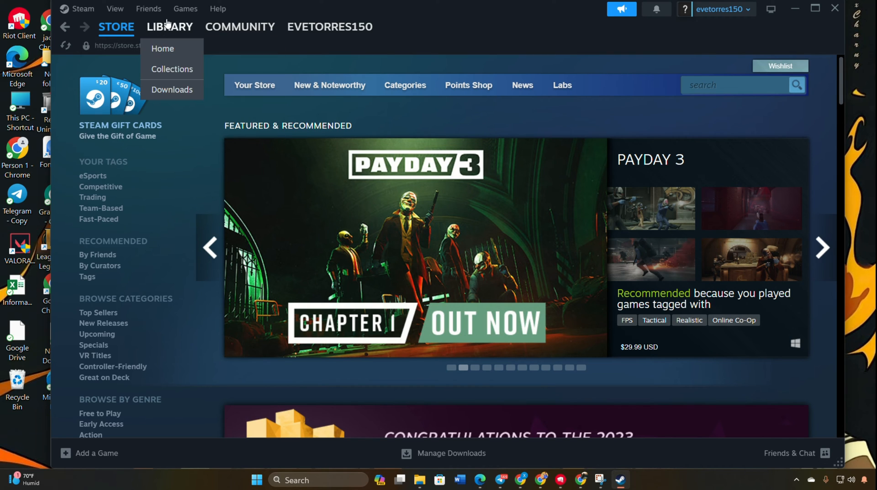
{"action": "left_click", "coordinate": [163, 49]}
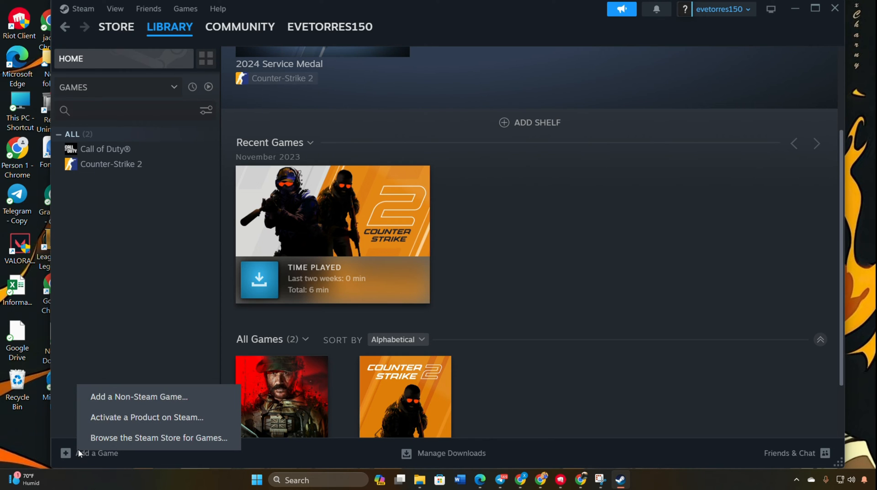
Add the Riot Client executable from C:\Riot Games\Riot Client as a non-Steam game
{"action": "left_click", "coordinate": [139, 397]}
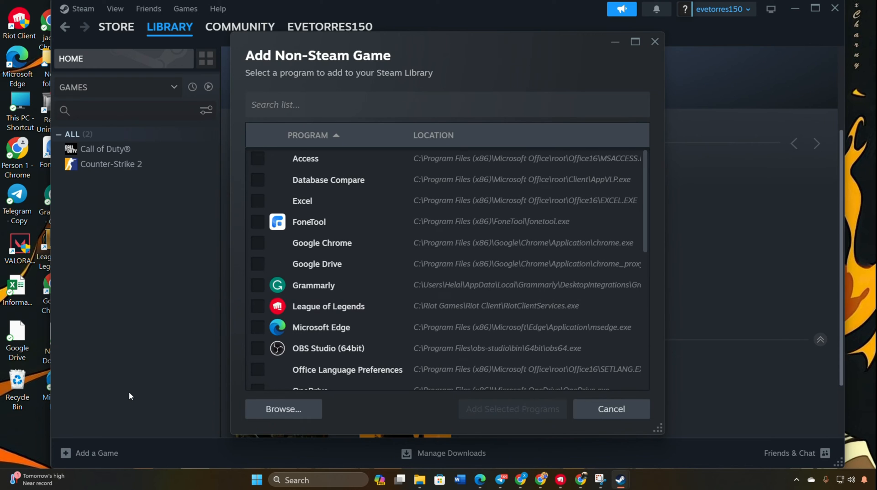
{"action": "left_click", "coordinate": [284, 409]}
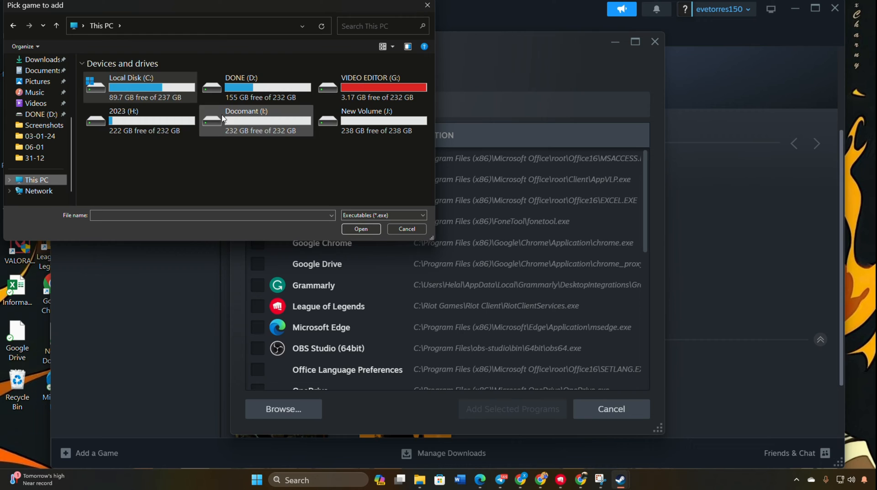
{"action": "double_click", "coordinate": [137, 85]}
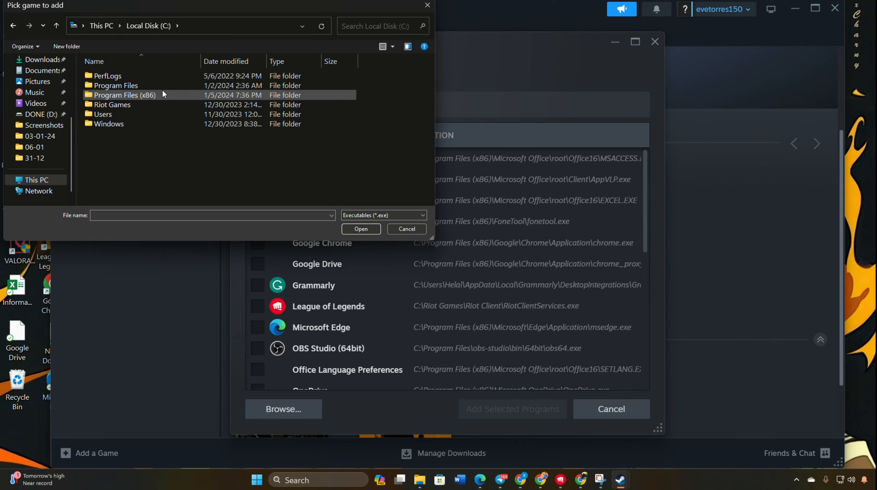
{"action": "left_click", "coordinate": [112, 105]}
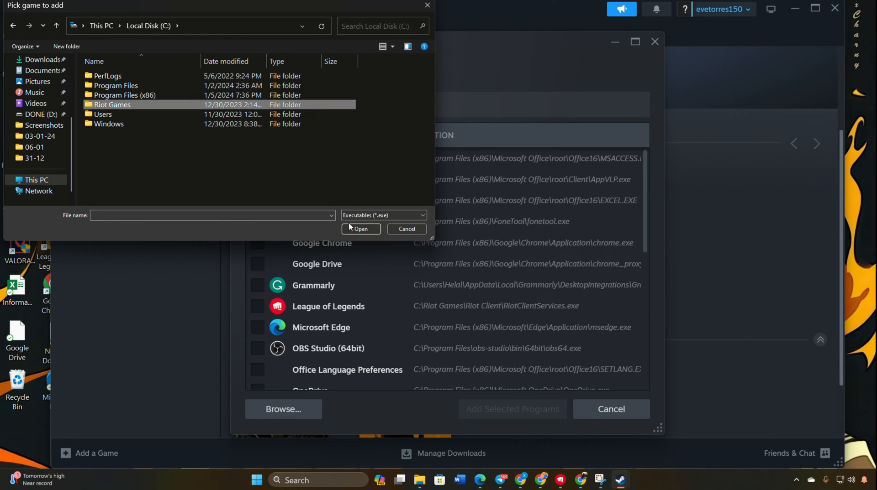
{"action": "double_click", "coordinate": [109, 105]}
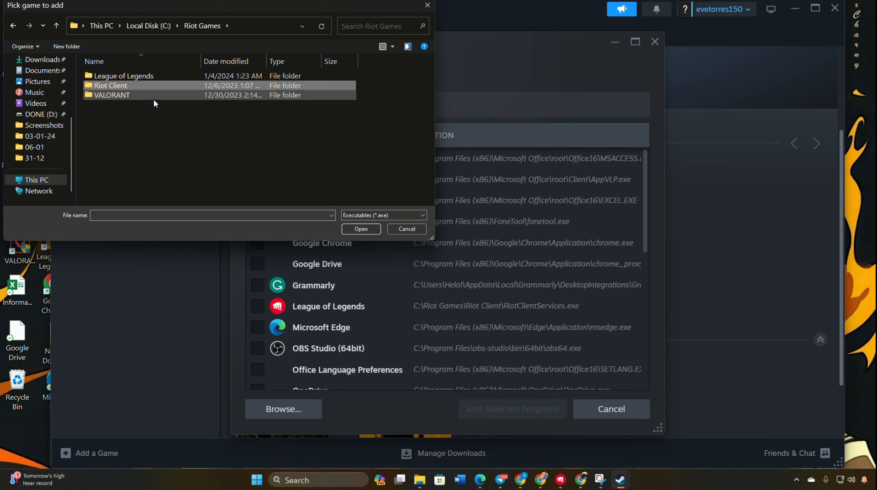
{"action": "double_click", "coordinate": [109, 85]}
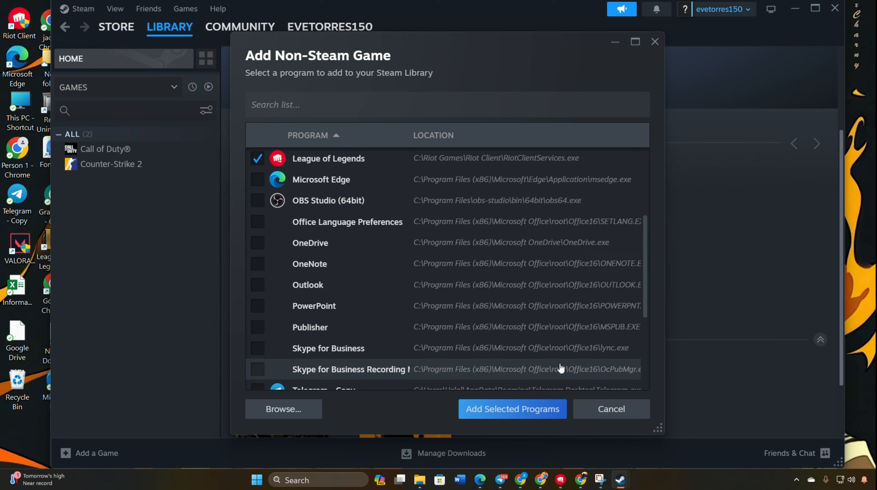
{"action": "mouse_move", "coordinate": [504, 425]}
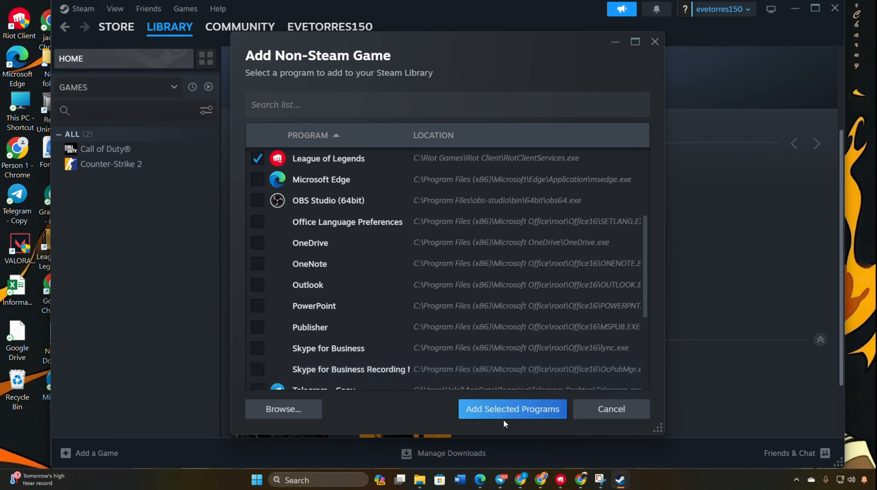
{"action": "left_click", "coordinate": [513, 409]}
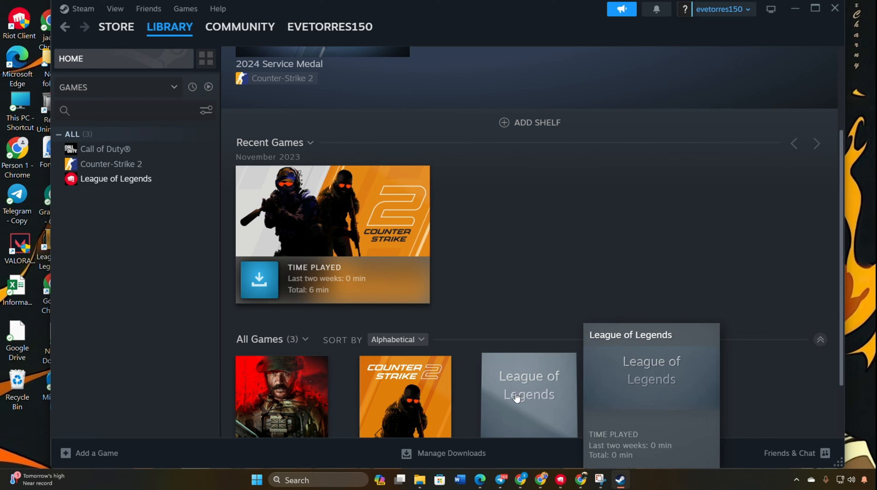
{"action": "mouse_move", "coordinate": [521, 263]}
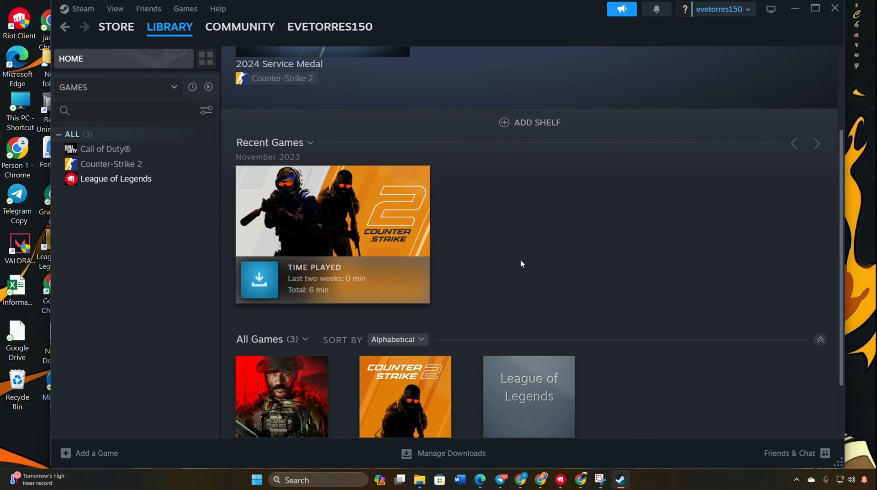
Select League of Legends in the library sidebar and show its management options
{"action": "scroll", "scroll_direction": "down", "scroll_amount": 3}
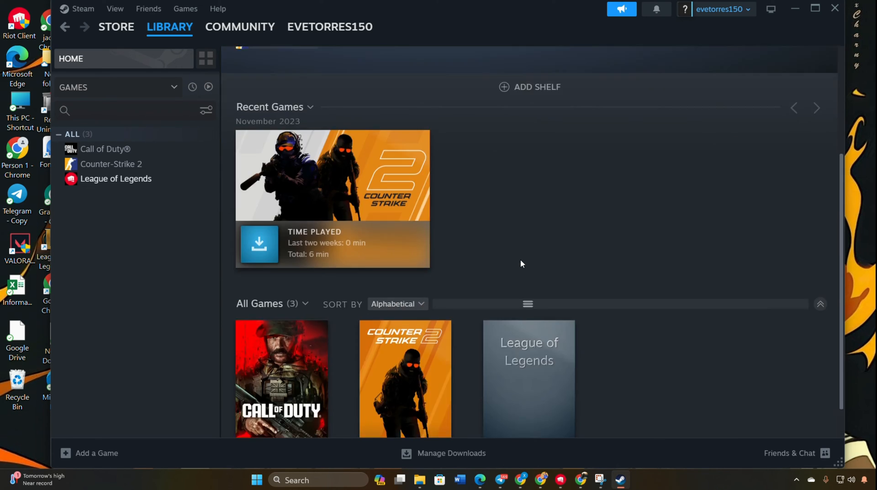
{"action": "scroll", "scroll_direction": "down", "scroll_amount": 3}
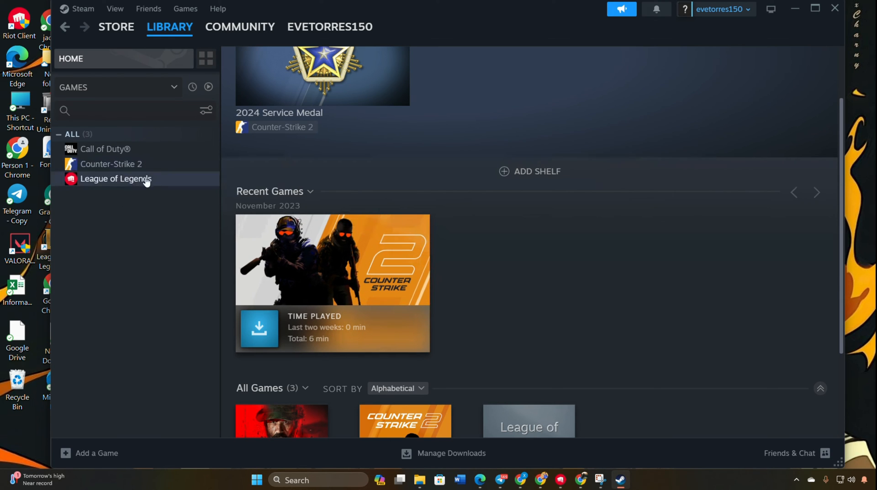
{"action": "mouse_move", "coordinate": [110, 184]}
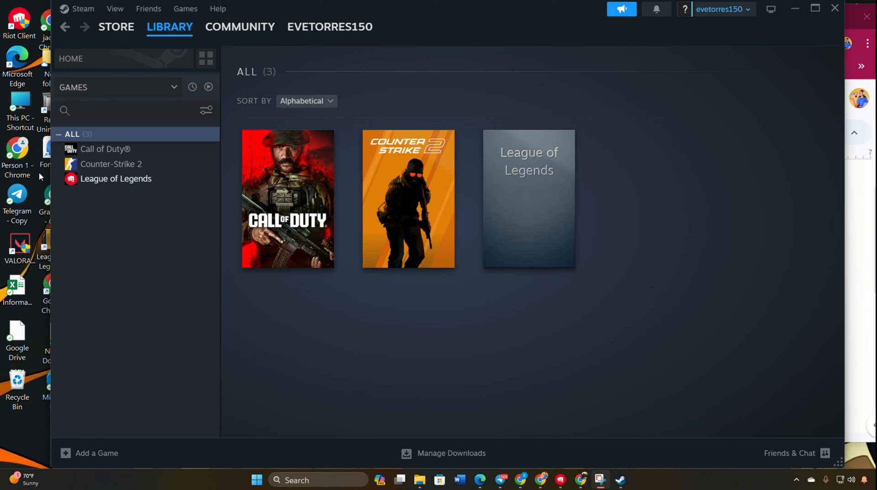
{"action": "left_click", "coordinate": [115, 179]}
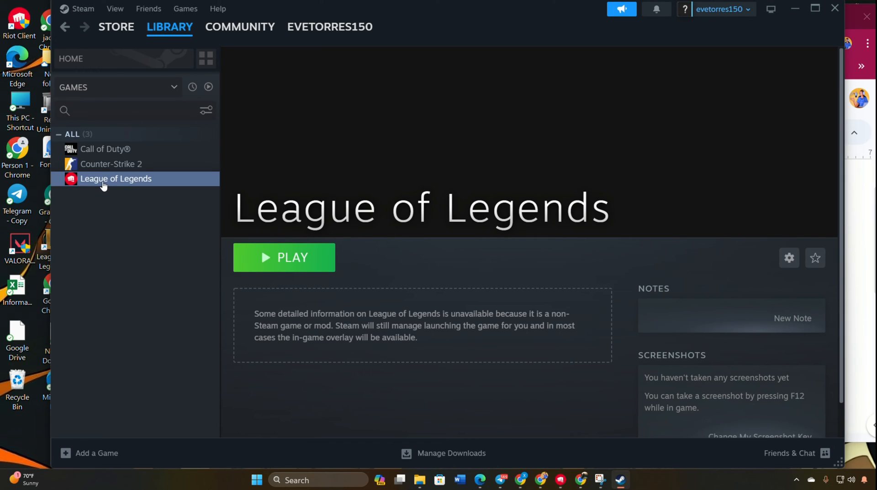
{"action": "left_click", "coordinate": [789, 258]}
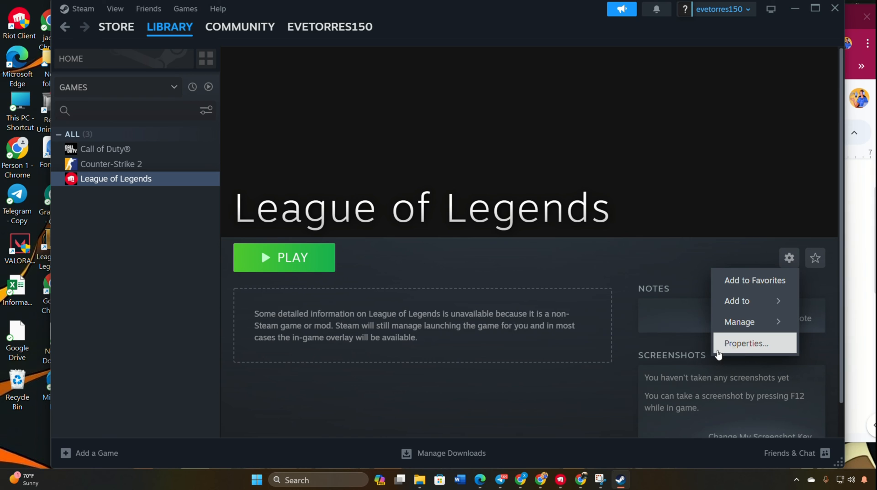
Rename the shortcut to Valorant in Properties and give it the Valorant icon
{"action": "left_click", "coordinate": [745, 343]}
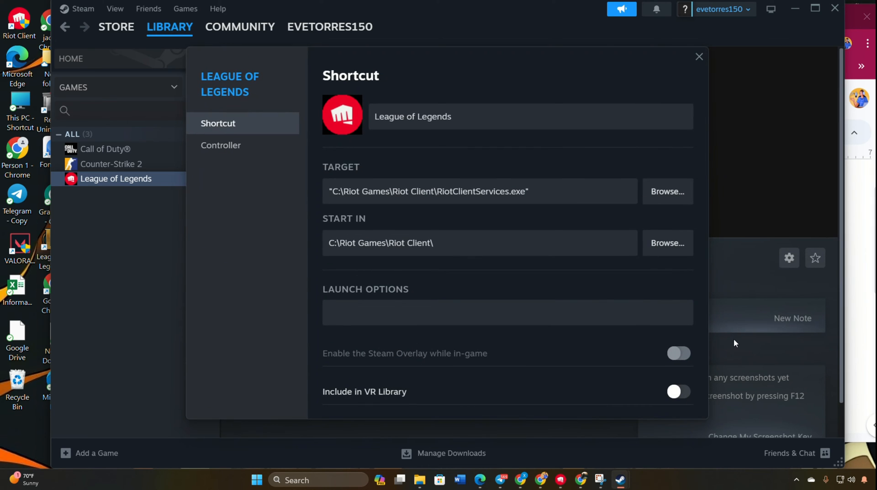
{"action": "type", "text": "Riot games"}
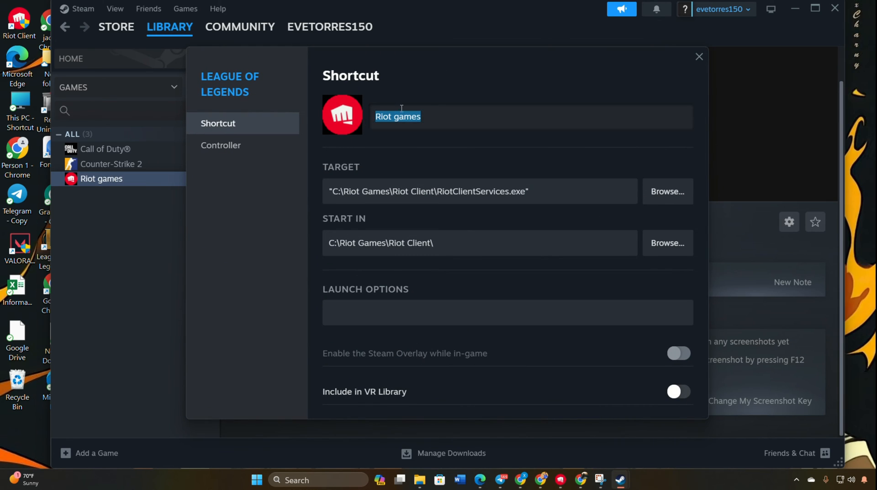
{"action": "type", "text": "Valorent"}
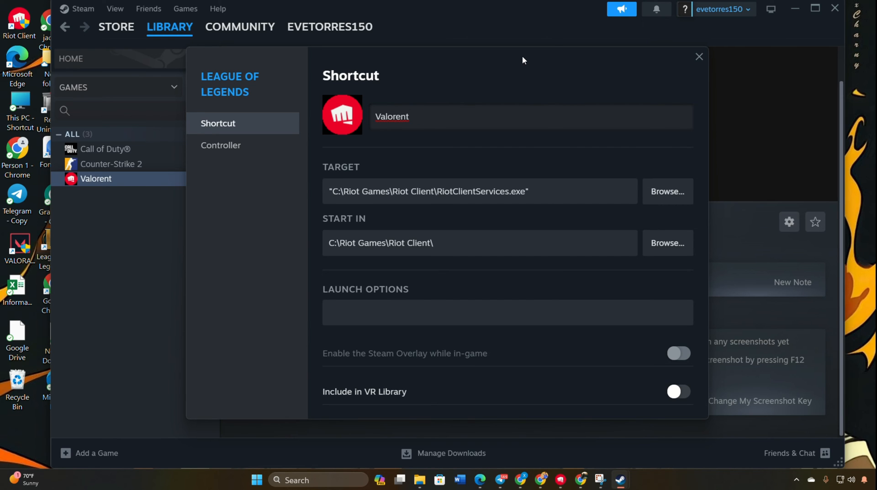
{"action": "left_click", "coordinate": [342, 114]}
{"action": "type", "text": "a"}
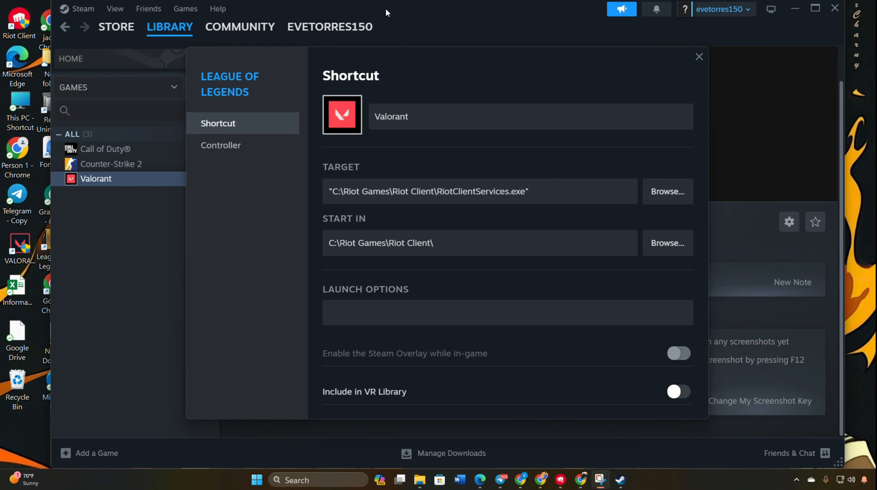
Add launch options '--launch-product=valorant --launch-patchline=live'
{"action": "left_click", "coordinate": [357, 312]}
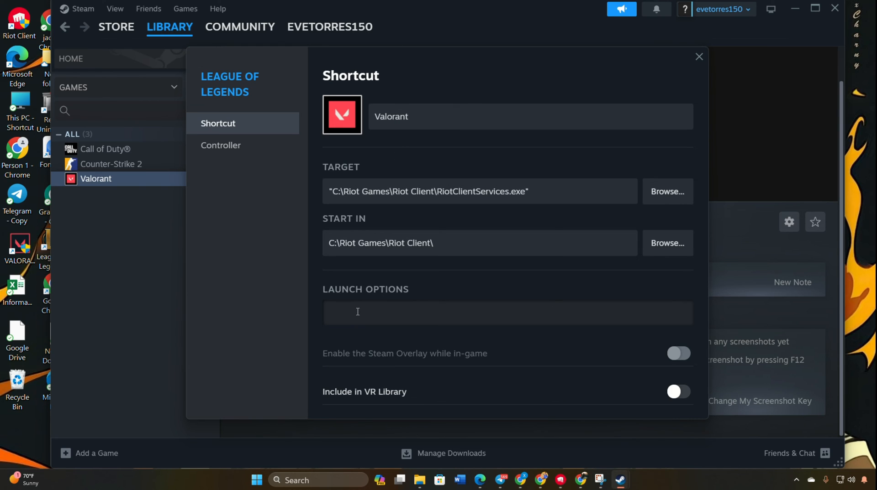
{"action": "type", "text": "type --launch-product=valorant --launch-patchline=live"}
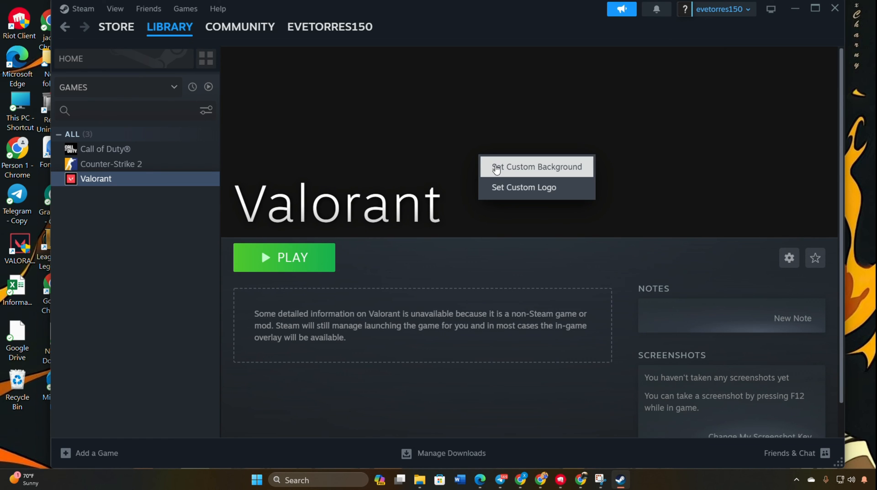
Set the Valorant artwork as the game page's custom background
{"action": "left_click", "coordinate": [536, 167]}
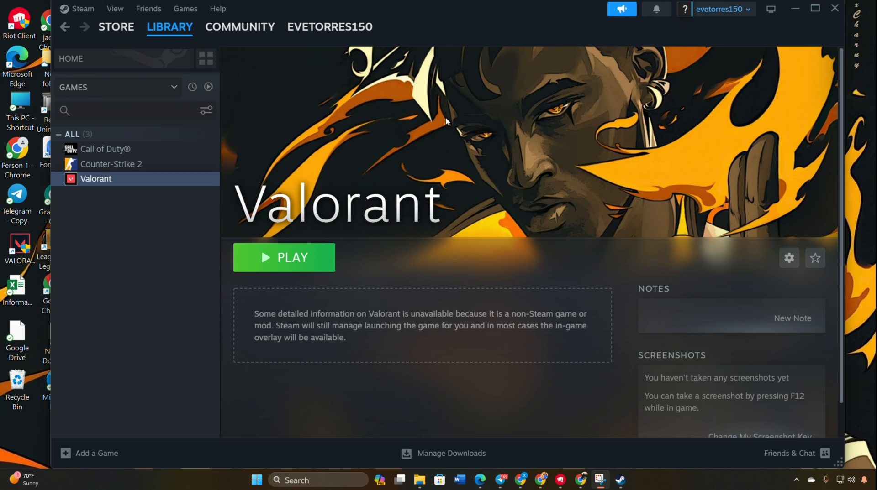
{"action": "mouse_move", "coordinate": [696, 403]}
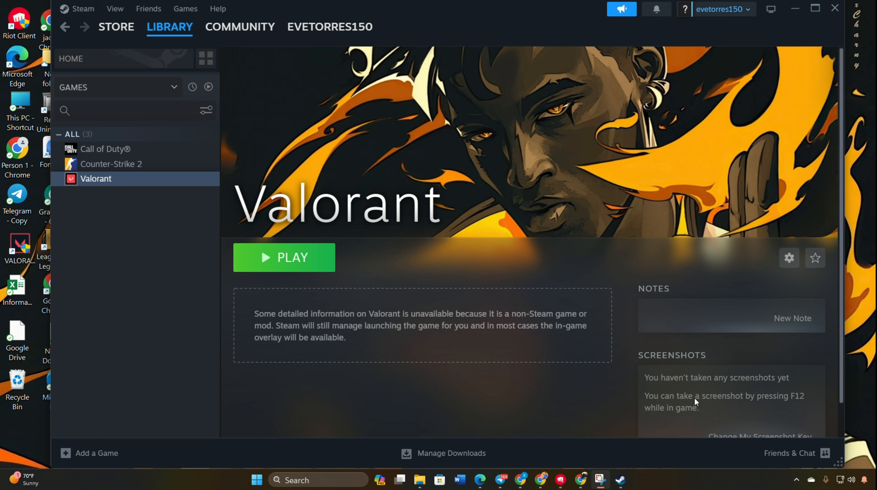
{"action": "mouse_move", "coordinate": [305, 272]}
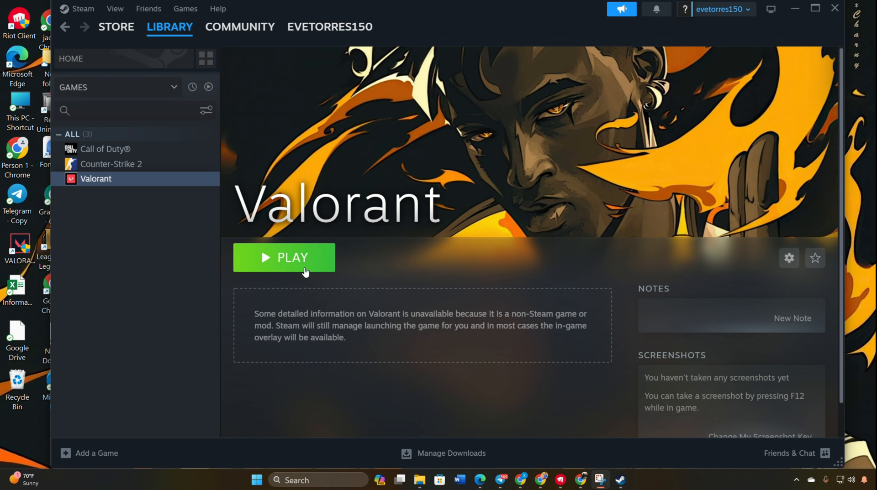